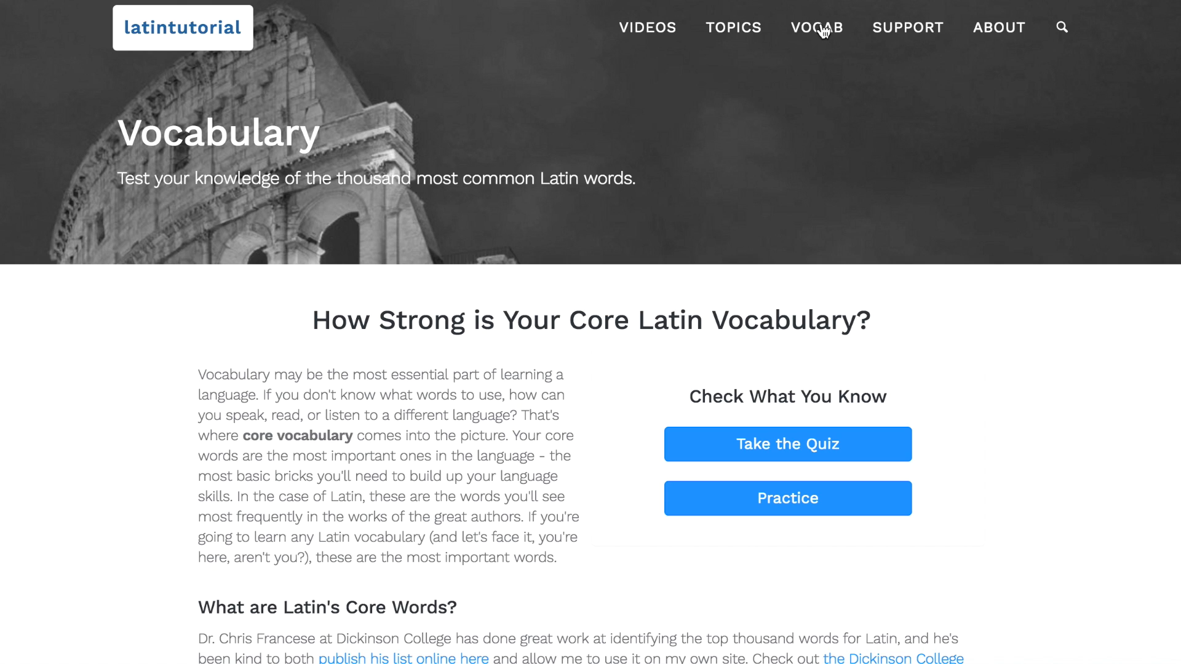
Step: Finish the vocabulary quiz and view results: 47,301 points, 73.3 percentile, 13 of 25
{"action": "left_click", "coordinate": [787, 444]}
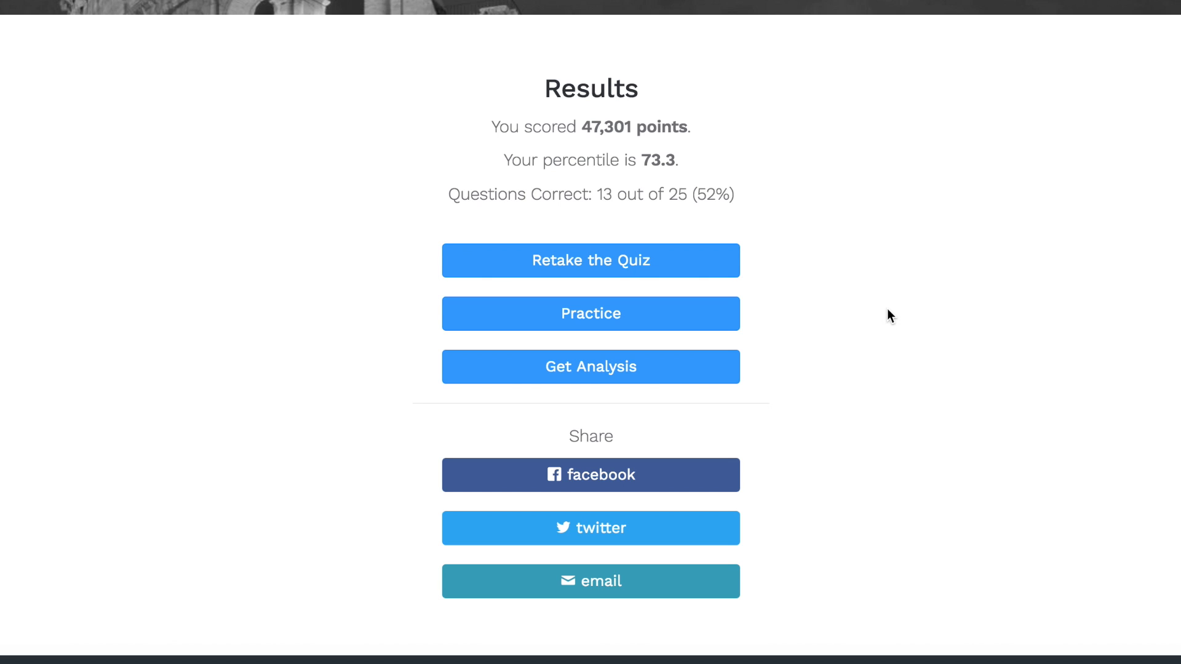
{"action": "left_click", "coordinate": [591, 367]}
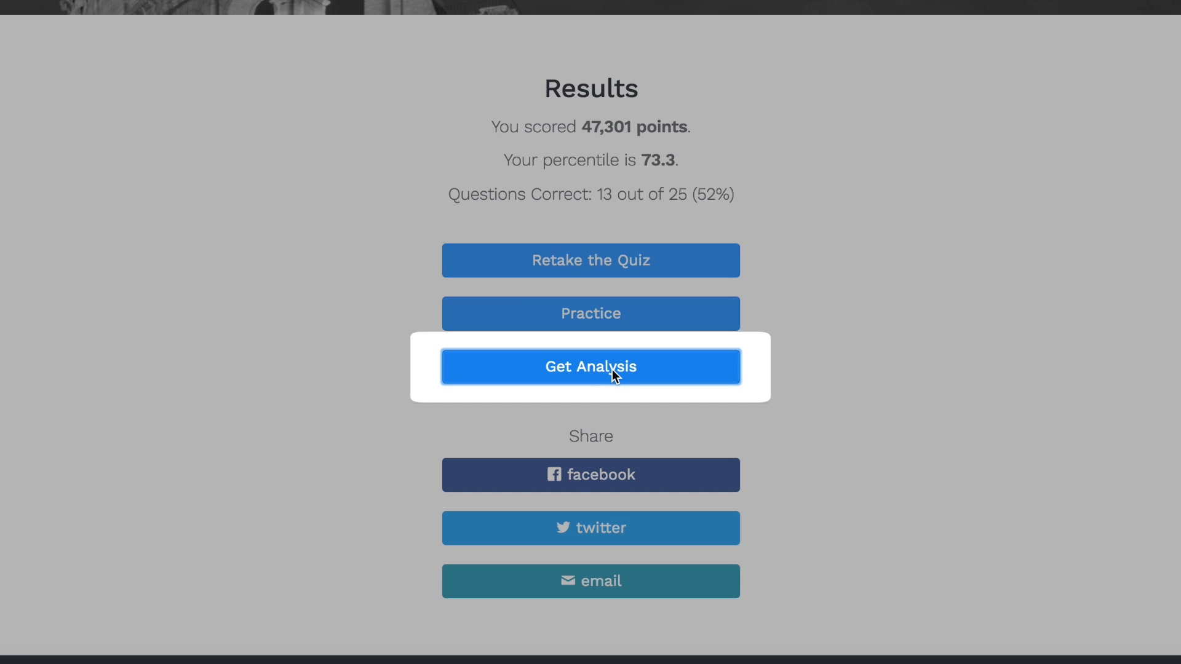
Step: Expand Item Analysis showing ELO rating 1378 versus question average 1345
{"action": "left_click", "coordinate": [591, 367]}
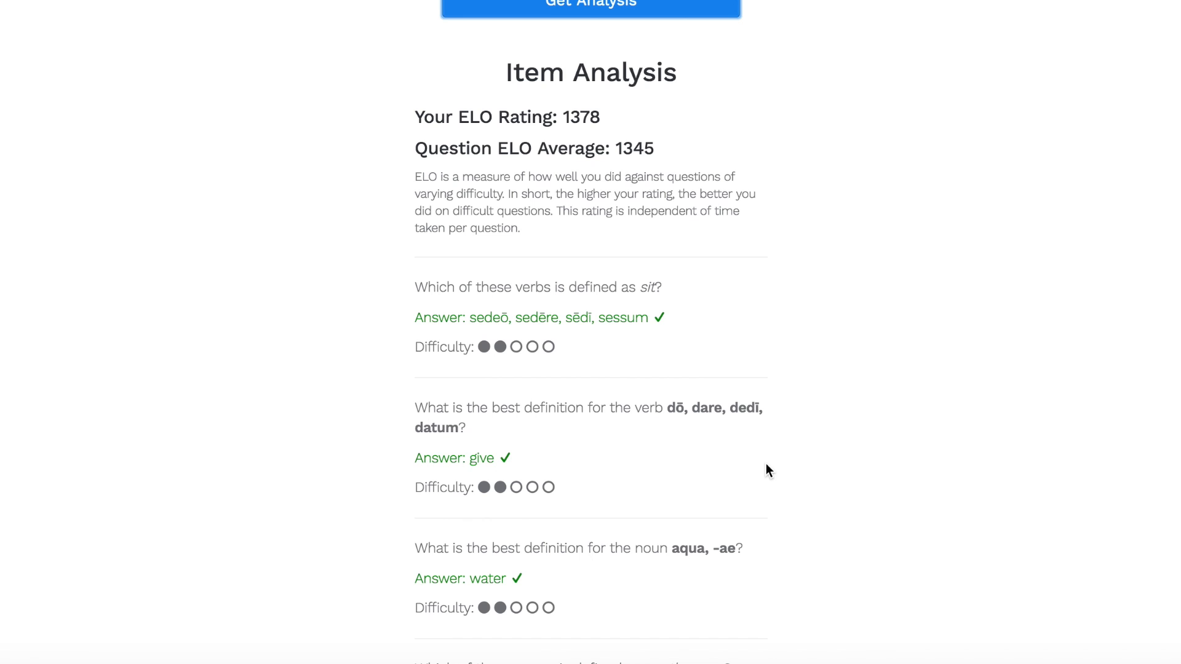
{"action": "scroll", "scroll_direction": "down", "scroll_amount": 3}
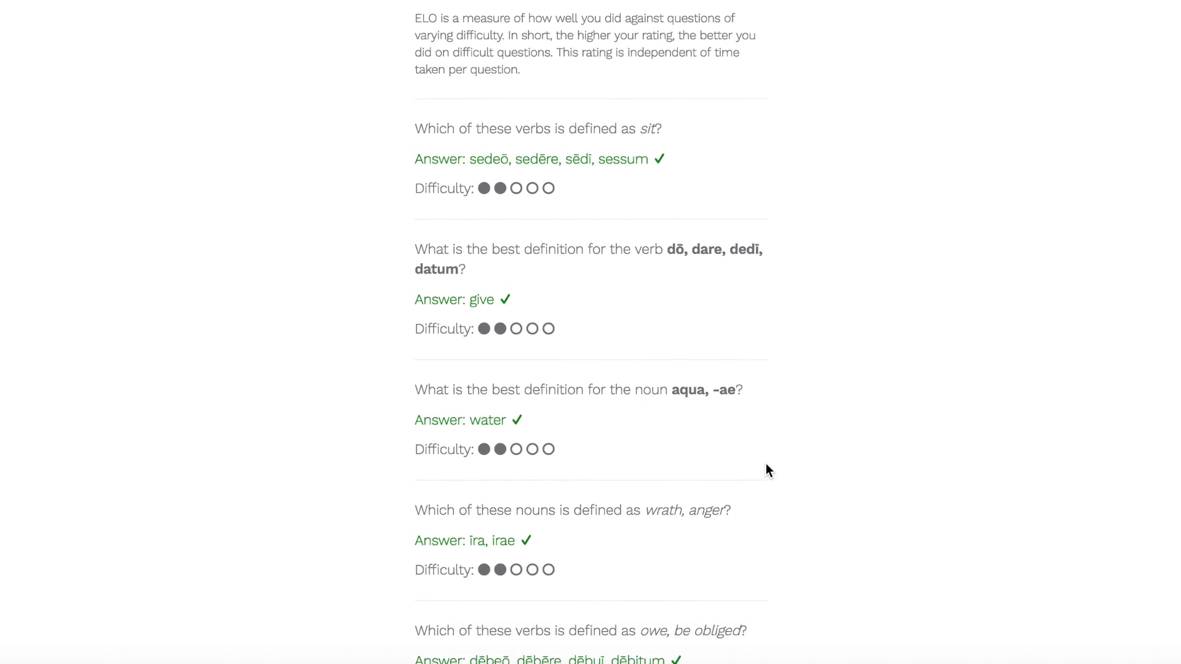
{"action": "scroll", "scroll_direction": "down", "scroll_amount": 3}
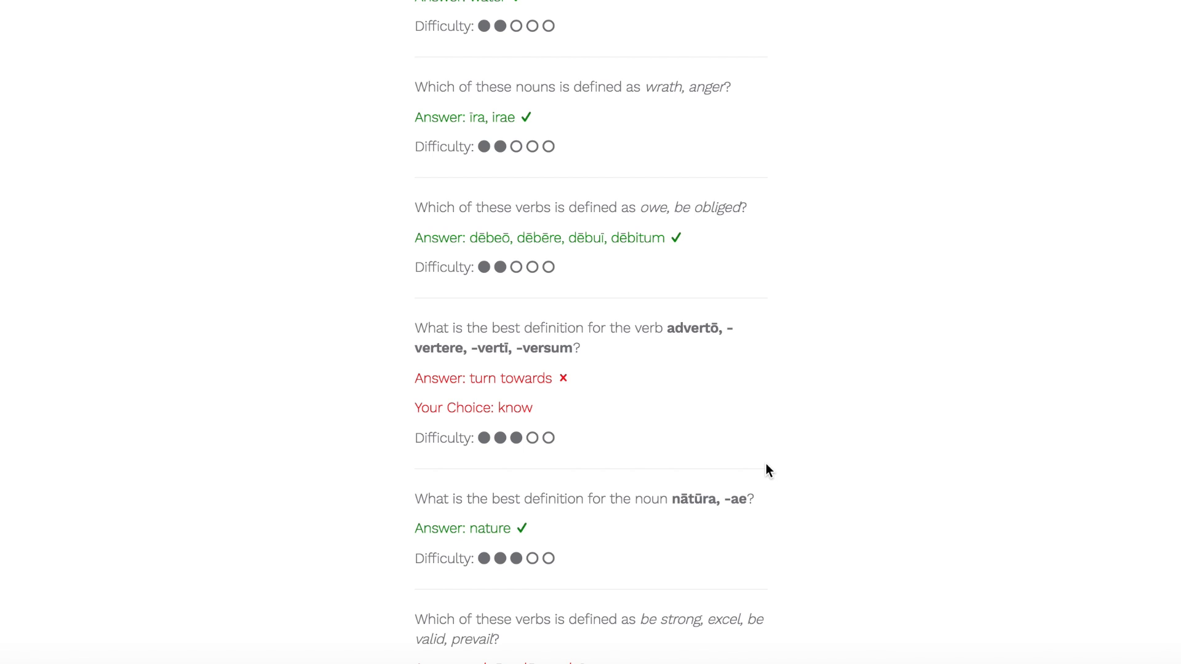
{"action": "scroll", "scroll_direction": "down", "scroll_amount": 3}
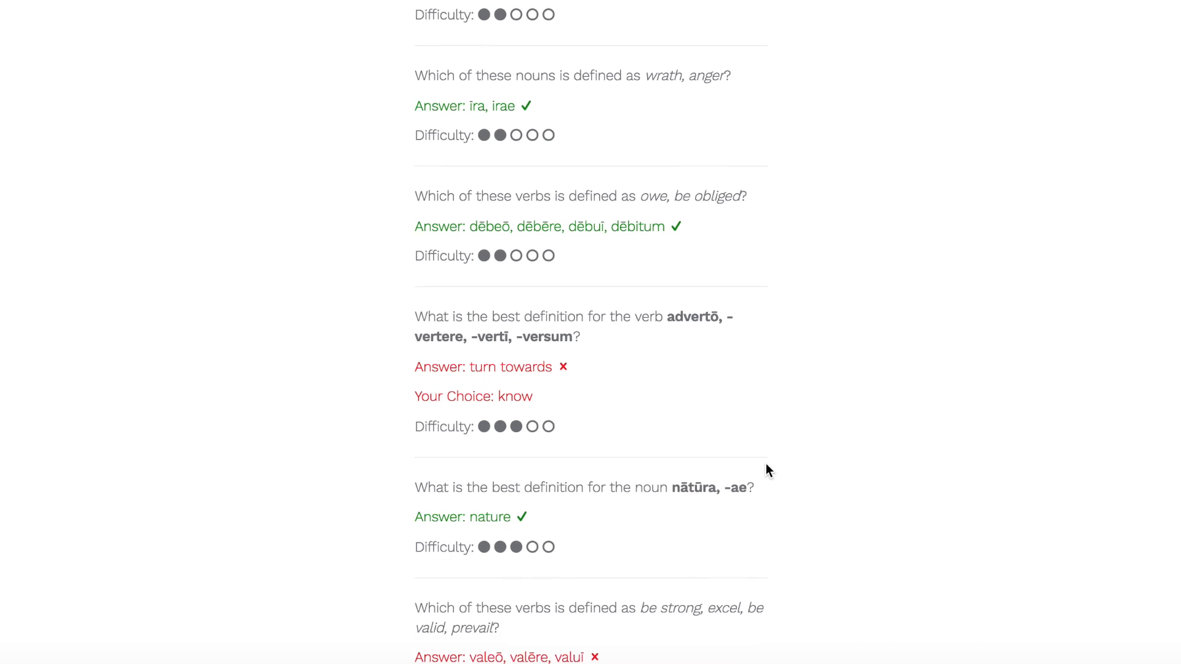
{"action": "scroll", "scroll_direction": "down", "scroll_amount": 3}
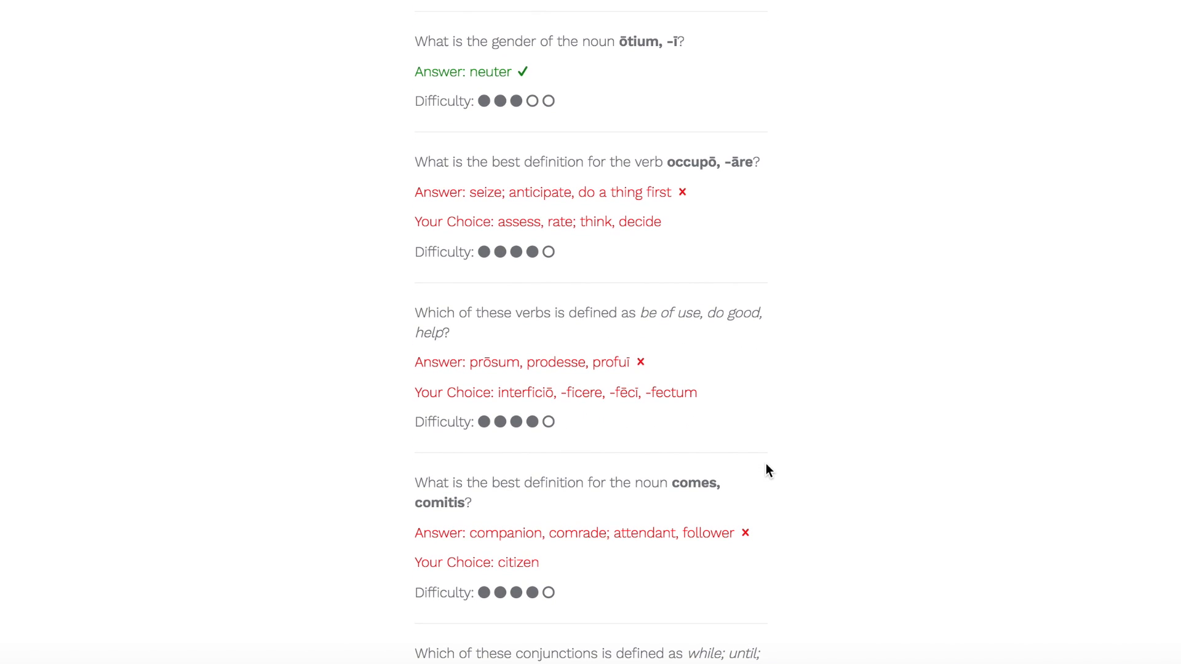